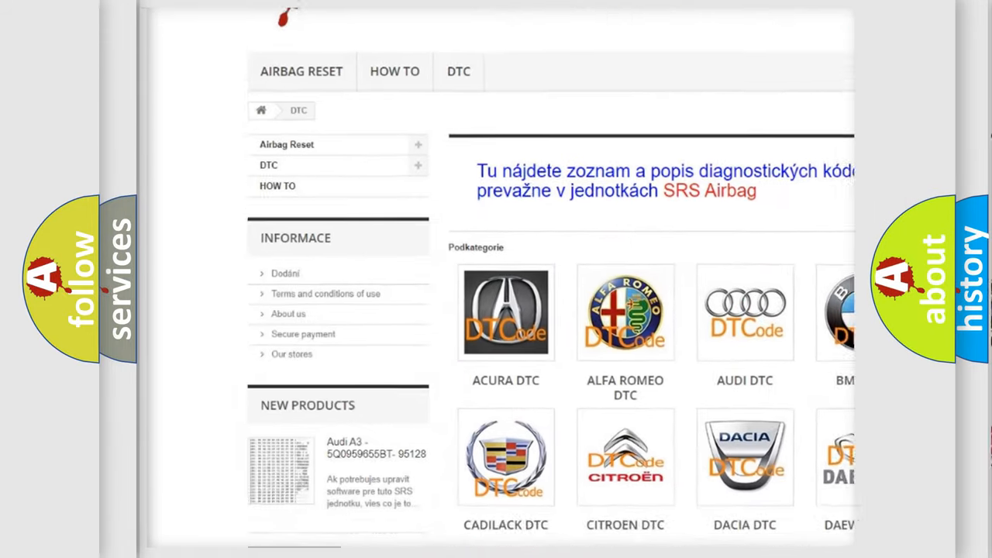
{"action": "scroll", "scroll_direction": "down", "scroll_amount": 3}
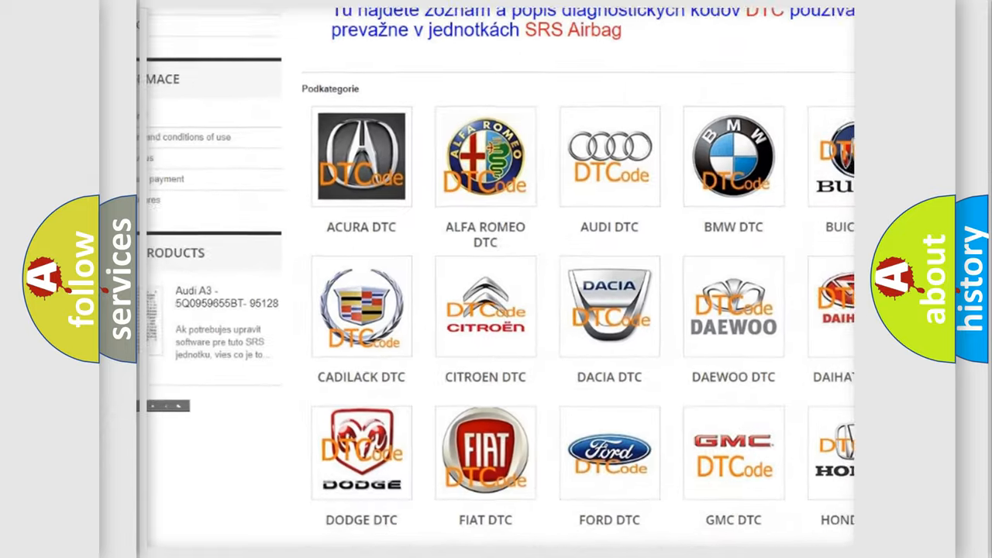